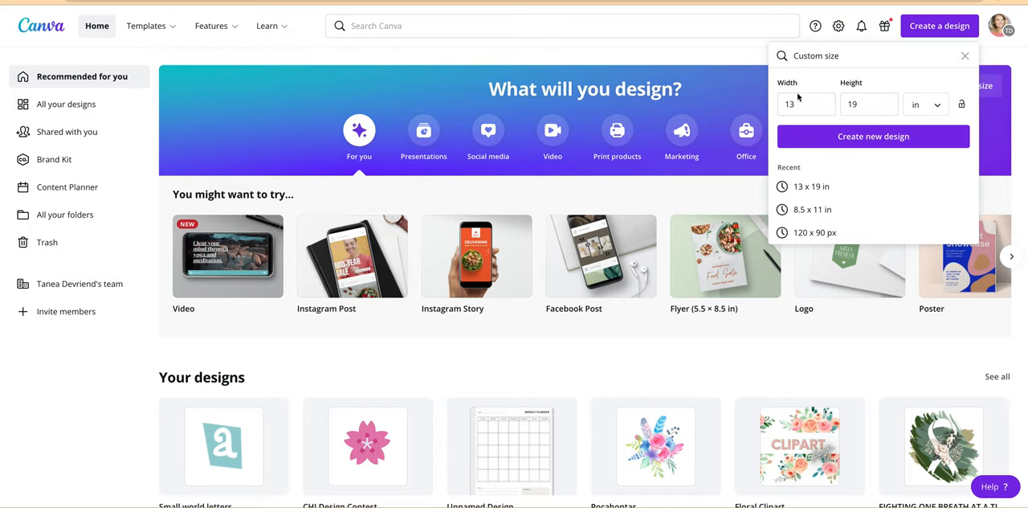
- Choose inches as the unit for the 13 × 19 custom design size
{"action": "left_click", "coordinate": [921, 105]}
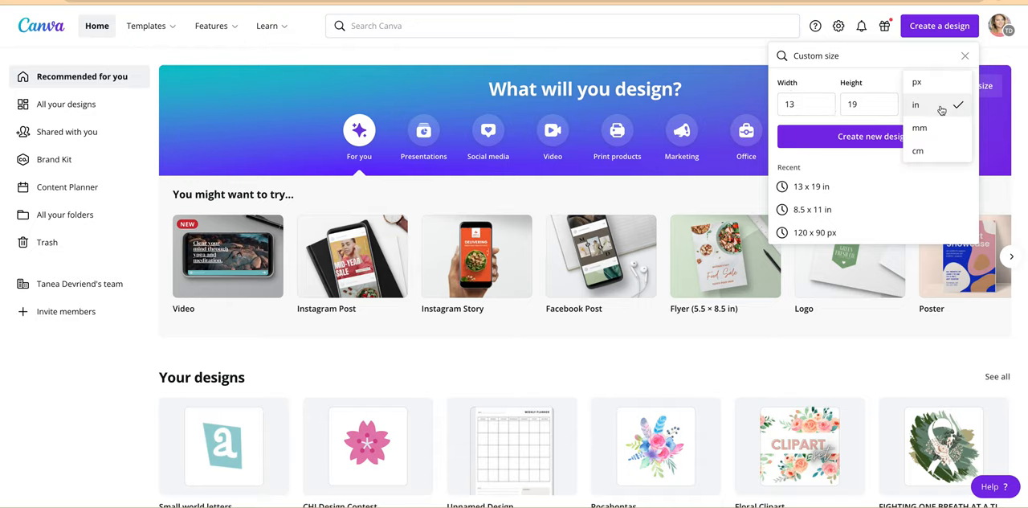
{"action": "mouse_move", "coordinate": [921, 106]}
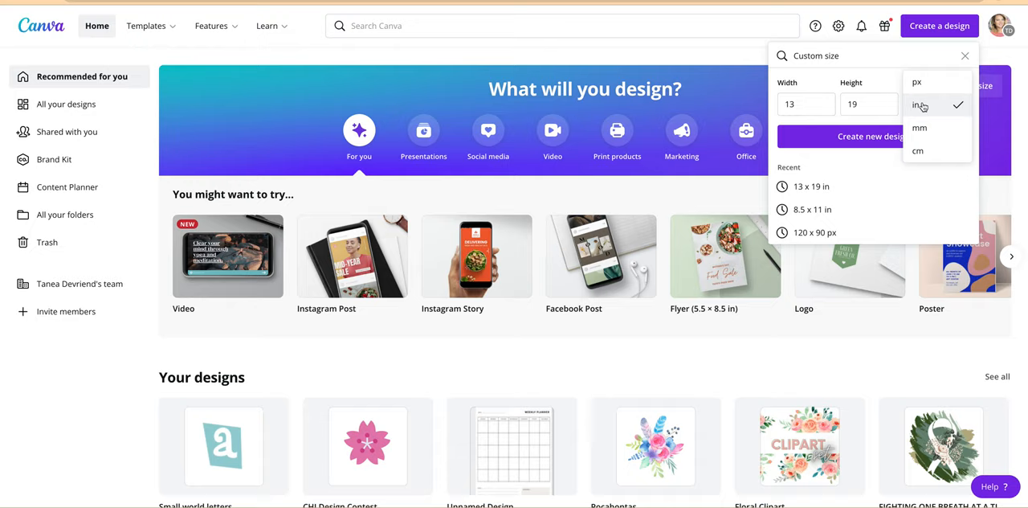
{"action": "left_click", "coordinate": [922, 105]}
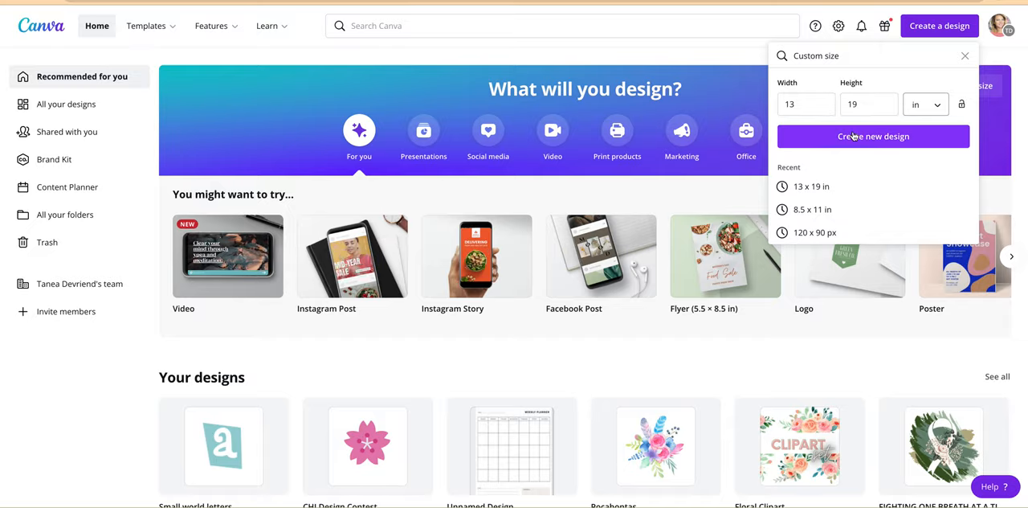
- Create the blank 13 × 19 inch design and start Upload media from Uploads
{"action": "left_click", "coordinate": [872, 136]}
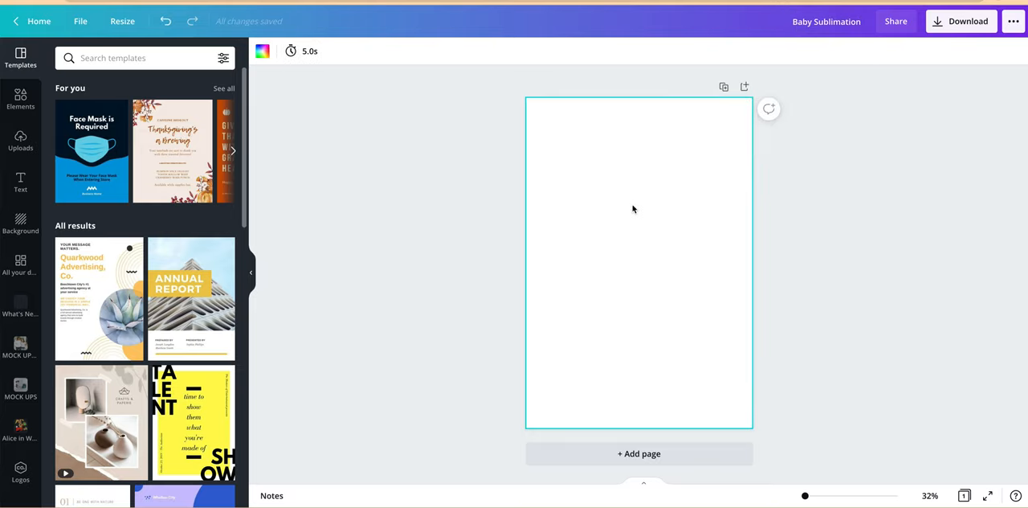
{"action": "mouse_move", "coordinate": [20, 100]}
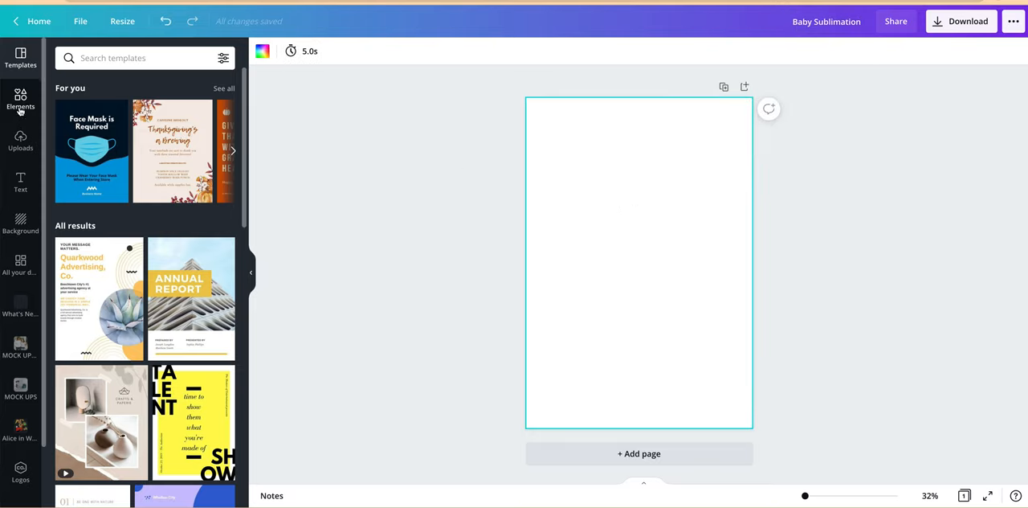
{"action": "left_click", "coordinate": [20, 140]}
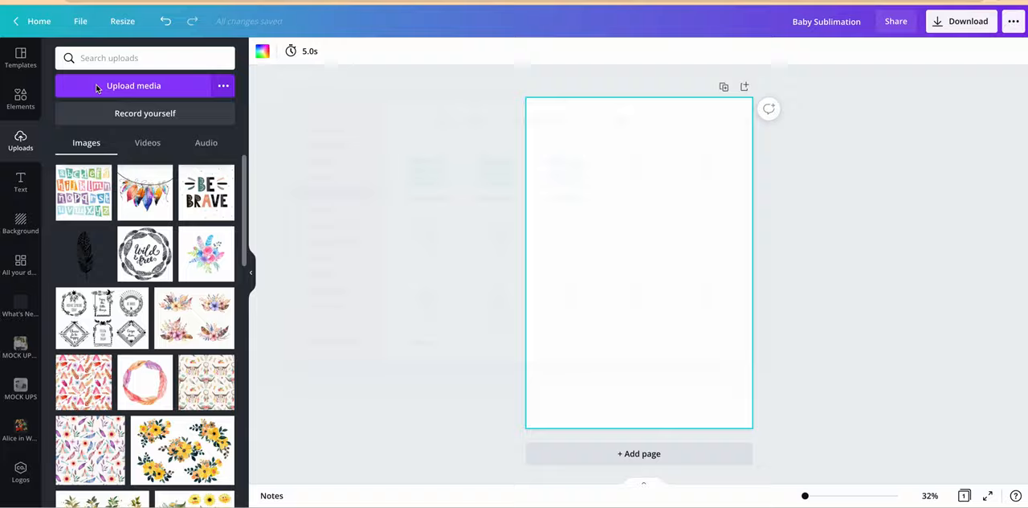
{"action": "left_click", "coordinate": [134, 85]}
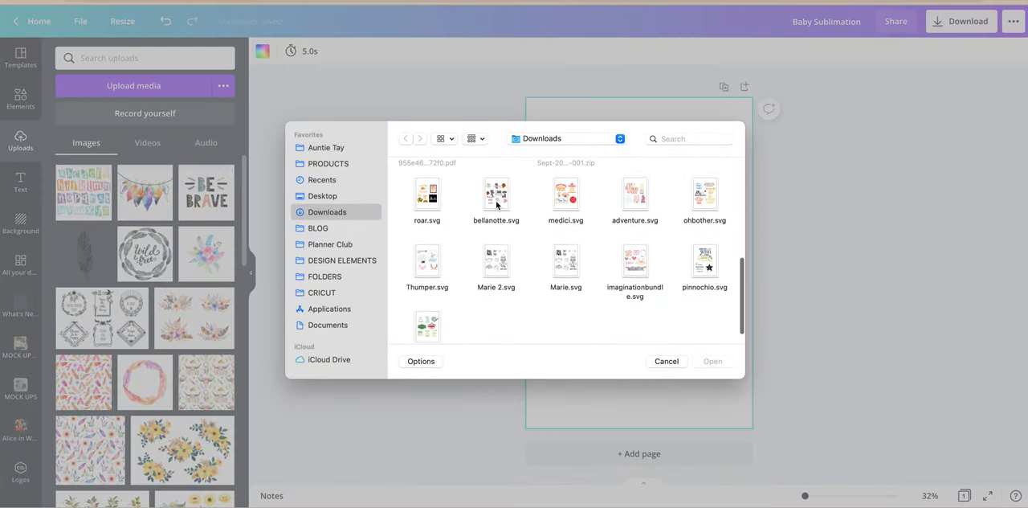
- Upload Lostboys 2.svg from the Downloads folder
{"action": "left_click", "coordinate": [427, 193]}
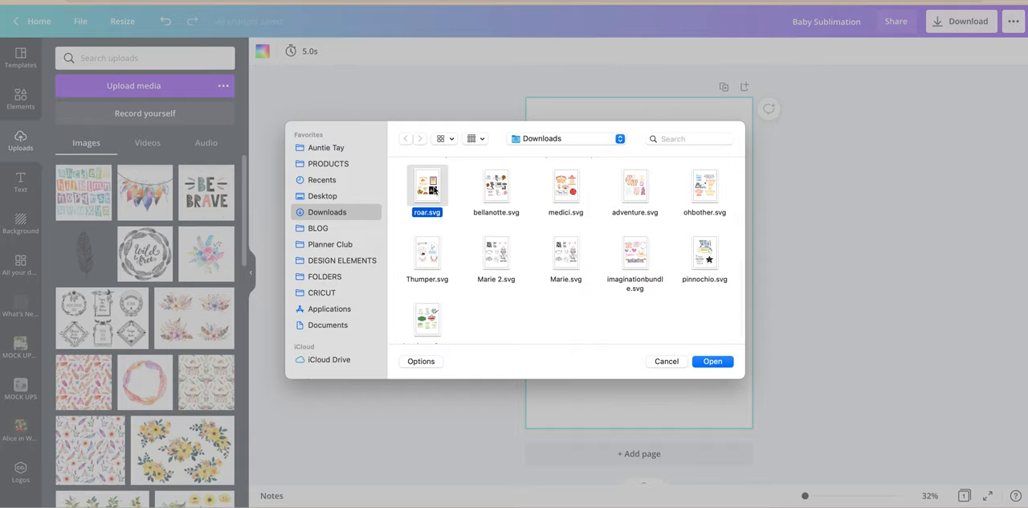
{"action": "double_click", "coordinate": [565, 186]}
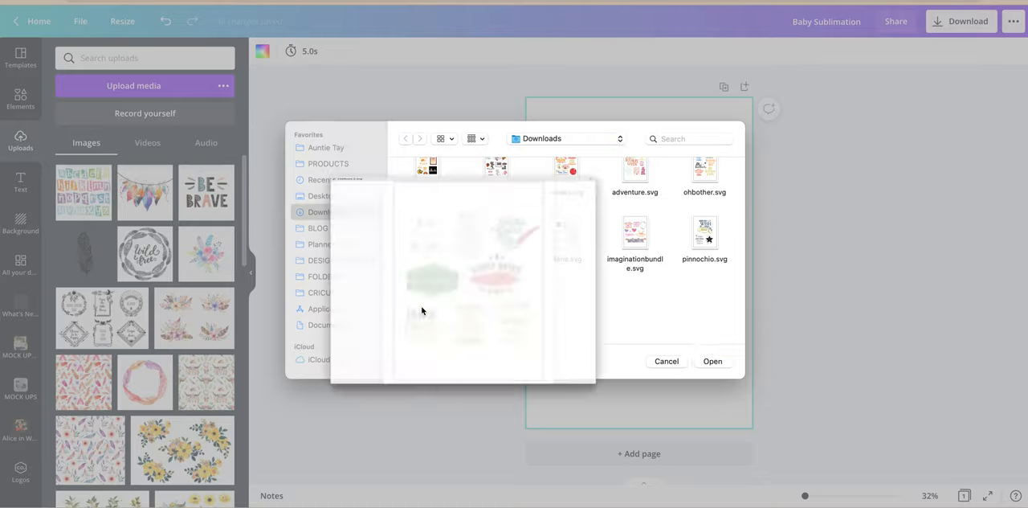
{"action": "left_click", "coordinate": [428, 301]}
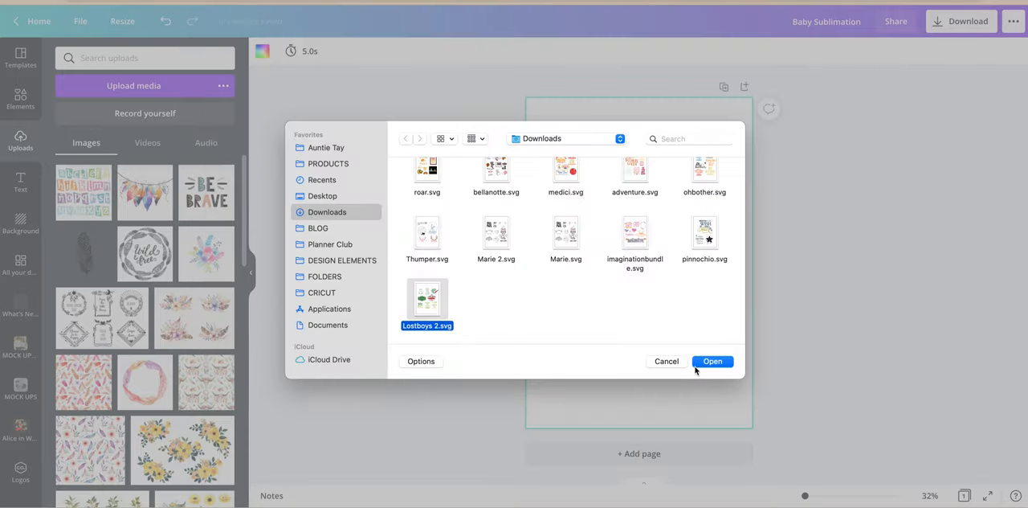
{"action": "left_click", "coordinate": [712, 361]}
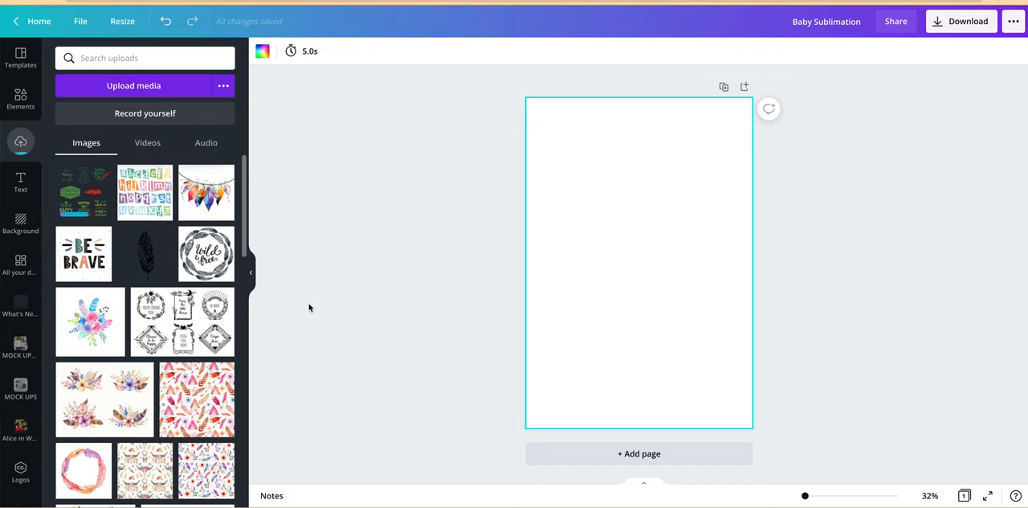
{"action": "mouse_move", "coordinate": [73, 194]}
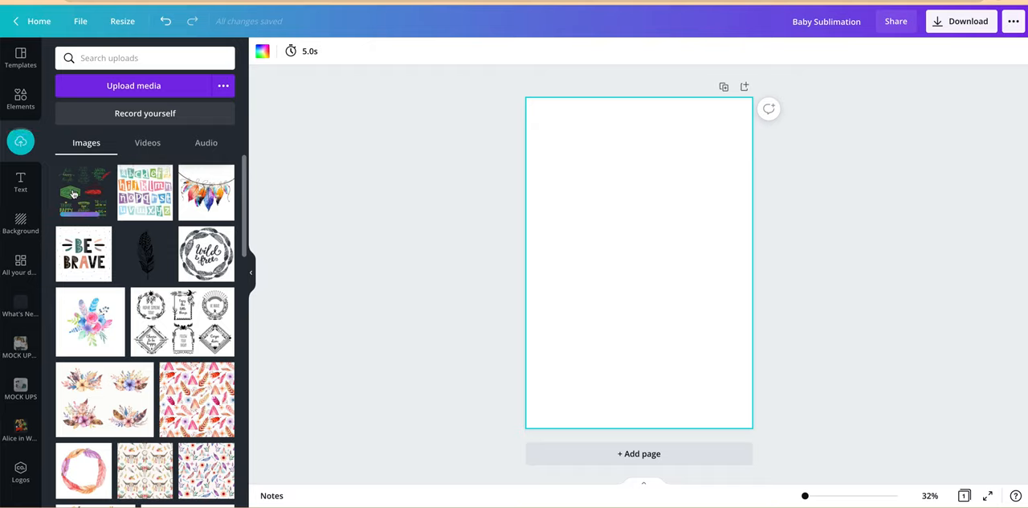
- Add the uploaded Lost Boys sheet to the page, then start another upload
{"action": "left_click", "coordinate": [83, 191]}
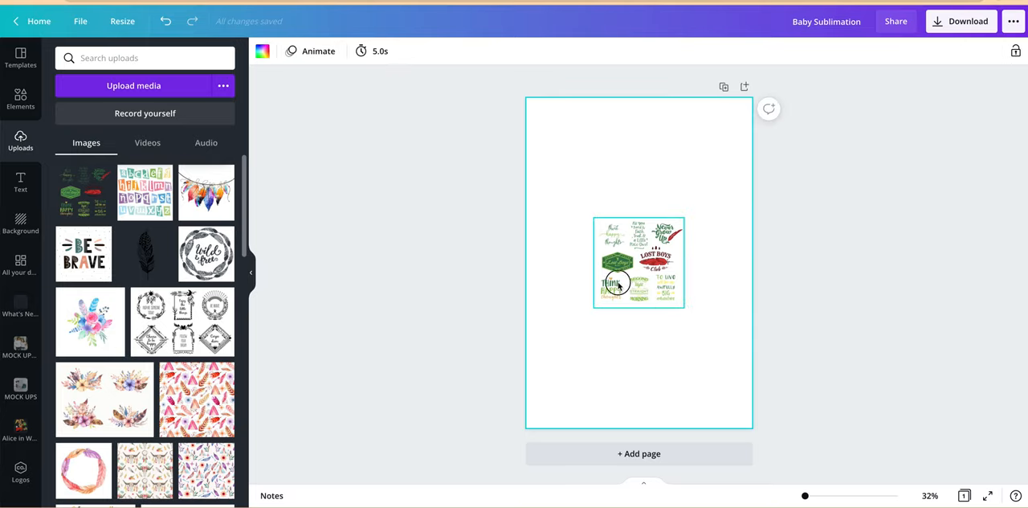
{"action": "left_click", "coordinate": [638, 262]}
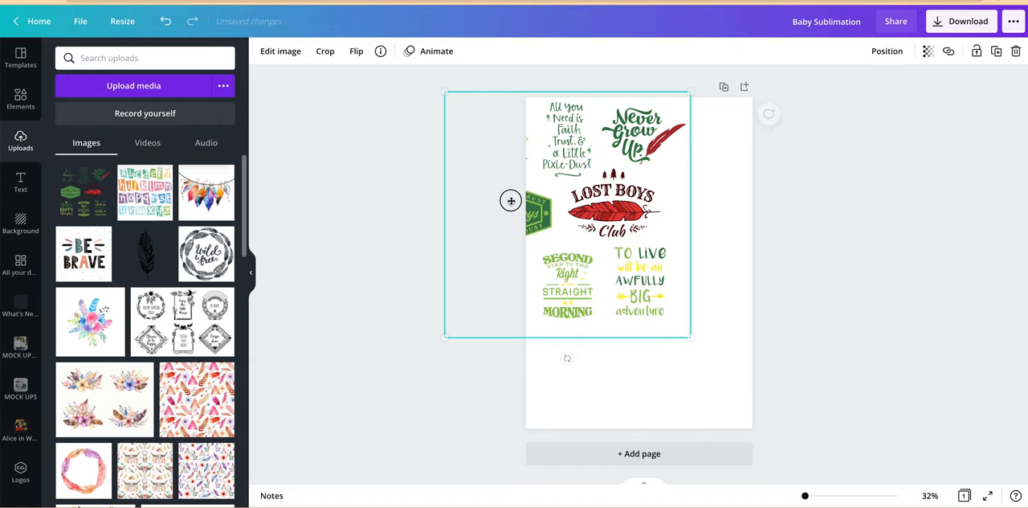
{"action": "left_click", "coordinate": [133, 85]}
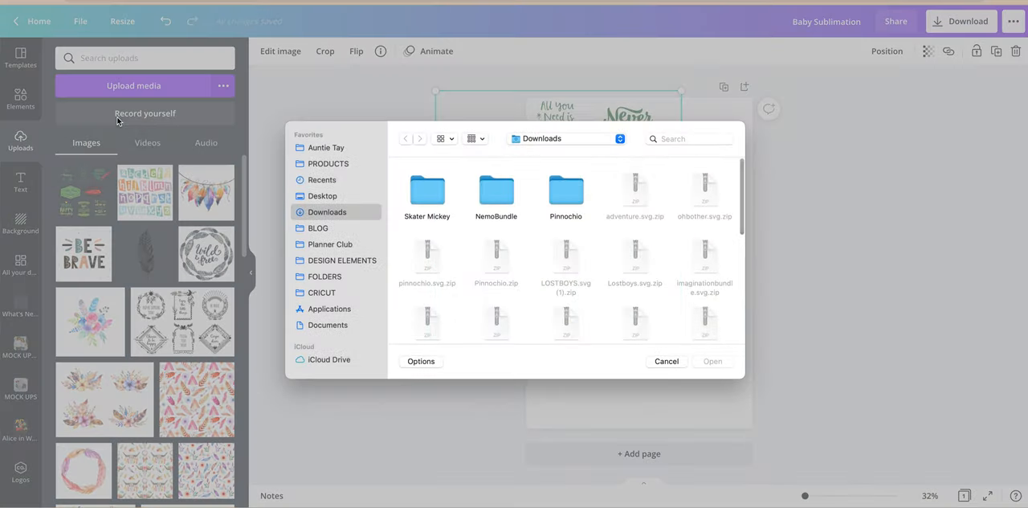
- Upload the MINNIE SVG from the Skater Mickey folder in Downloads
{"action": "scroll", "scroll_direction": "down", "scroll_amount": 3}
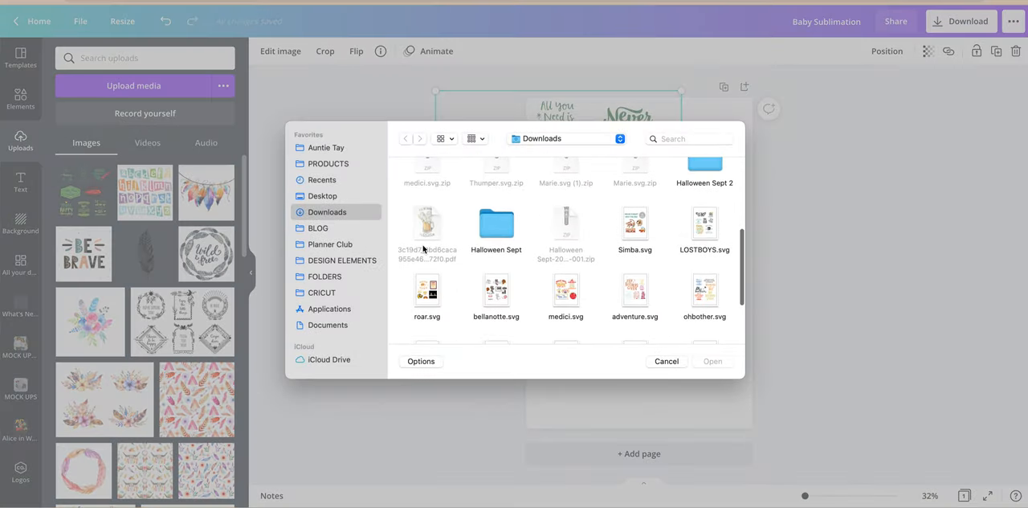
{"action": "scroll", "scroll_direction": "up", "scroll_amount": 3}
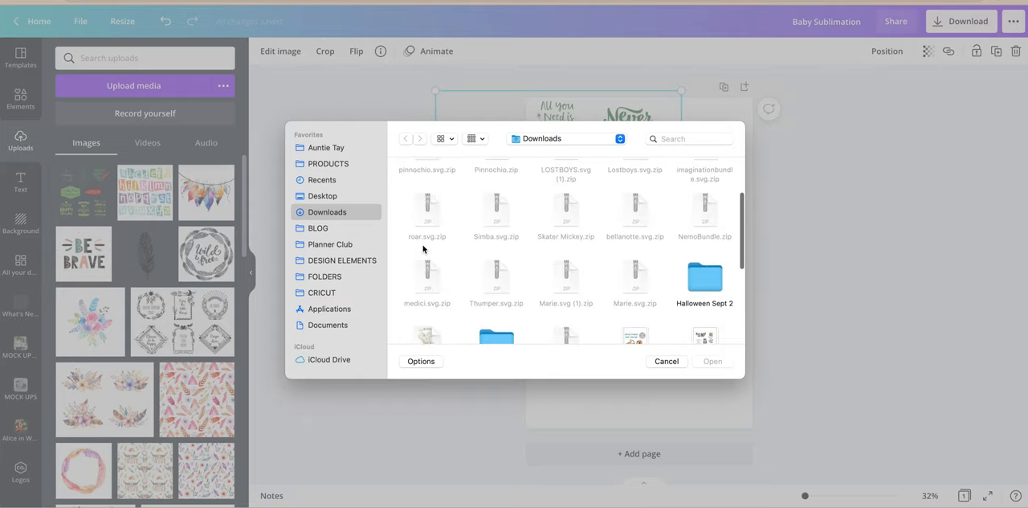
{"action": "double_click", "coordinate": [565, 209]}
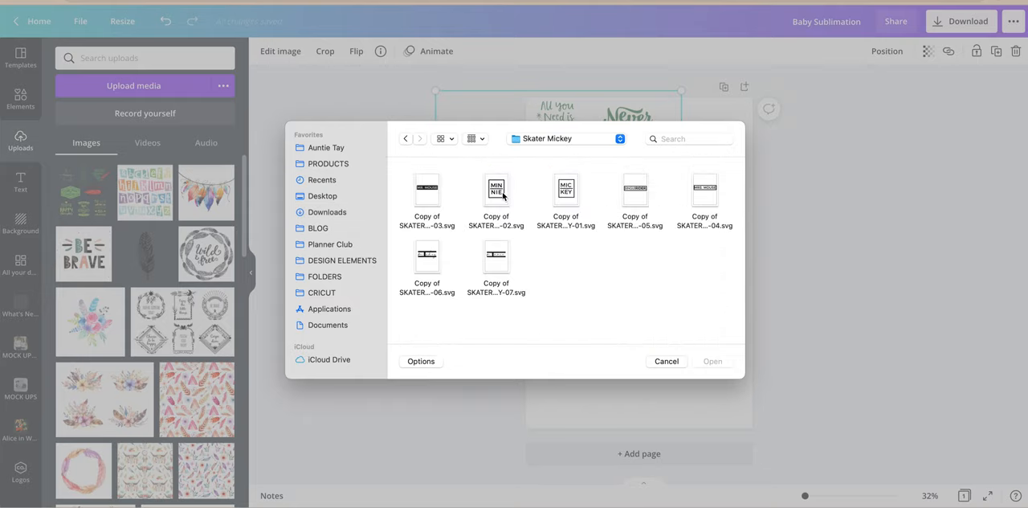
{"action": "left_click", "coordinate": [495, 198]}
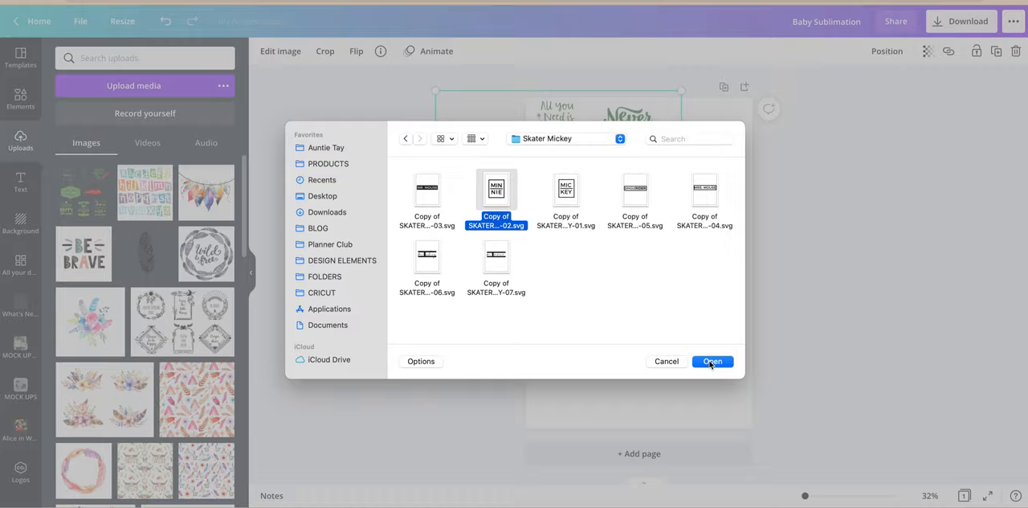
{"action": "left_click", "coordinate": [712, 361]}
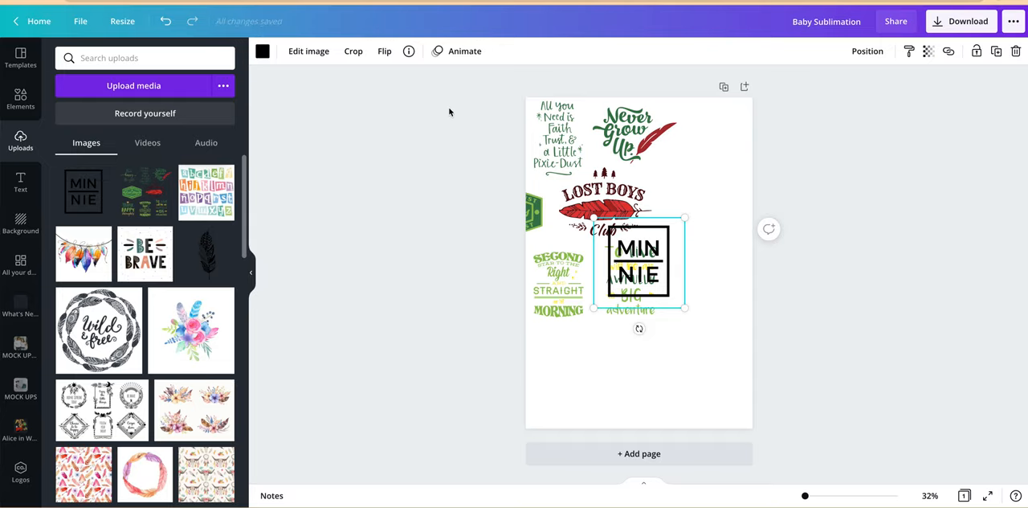
- Select the Lost Boys sheet and drag MINNIE down below the sayings
{"action": "left_click", "coordinate": [587, 145]}
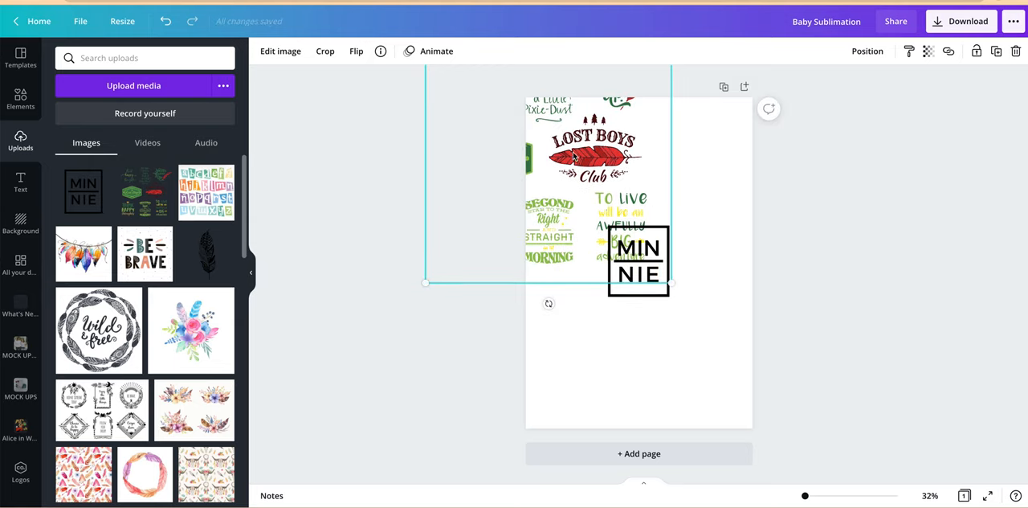
{"action": "mouse_move", "coordinate": [595, 163]}
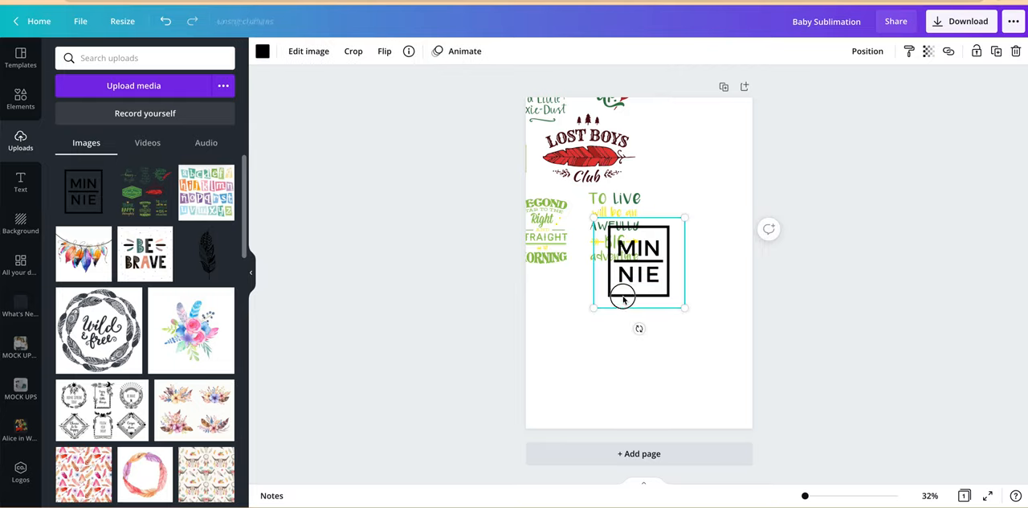
{"action": "left_click_drag", "start_coordinate": [639, 264], "coordinate": [570, 379]}
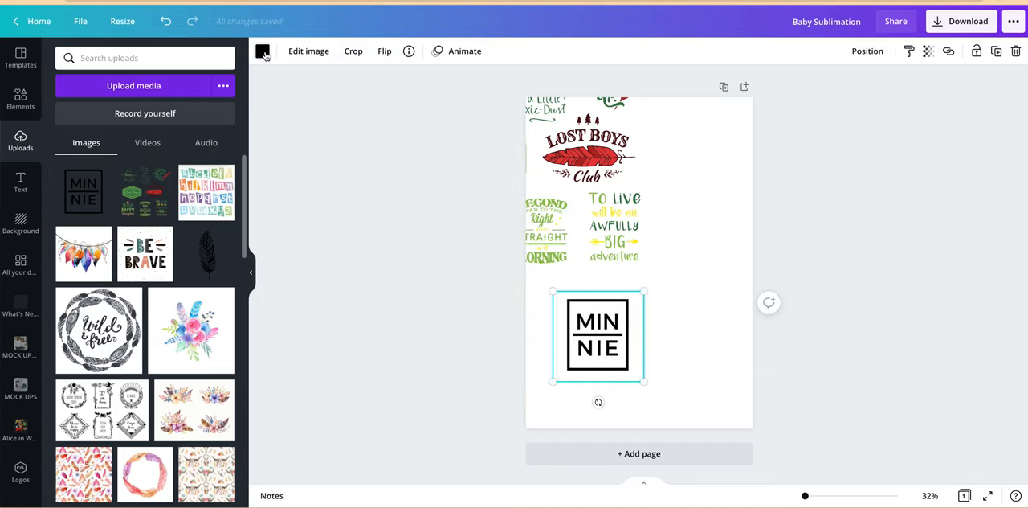
- Recolour MINNIE from black to pink with the toolbar colour swatch
{"action": "left_click", "coordinate": [263, 50]}
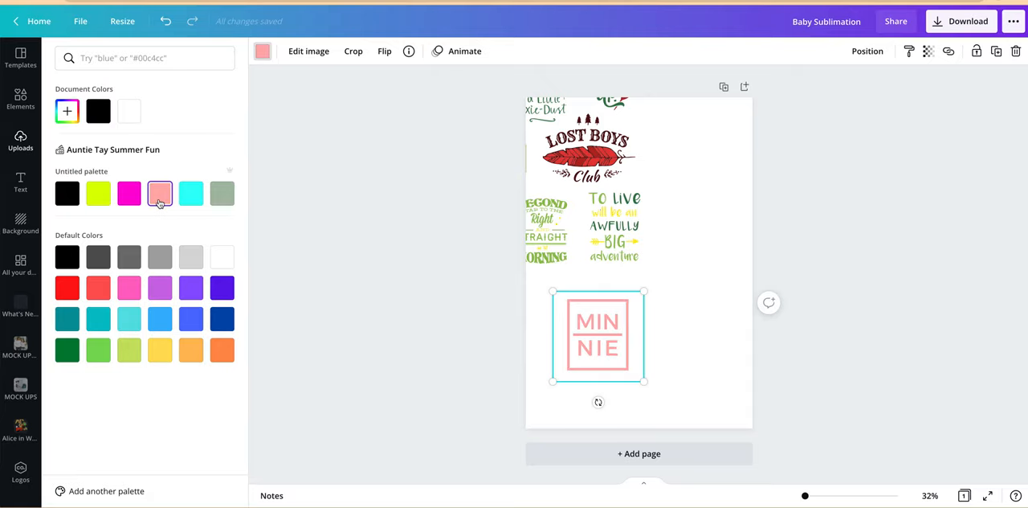
{"action": "left_click", "coordinate": [20, 141]}
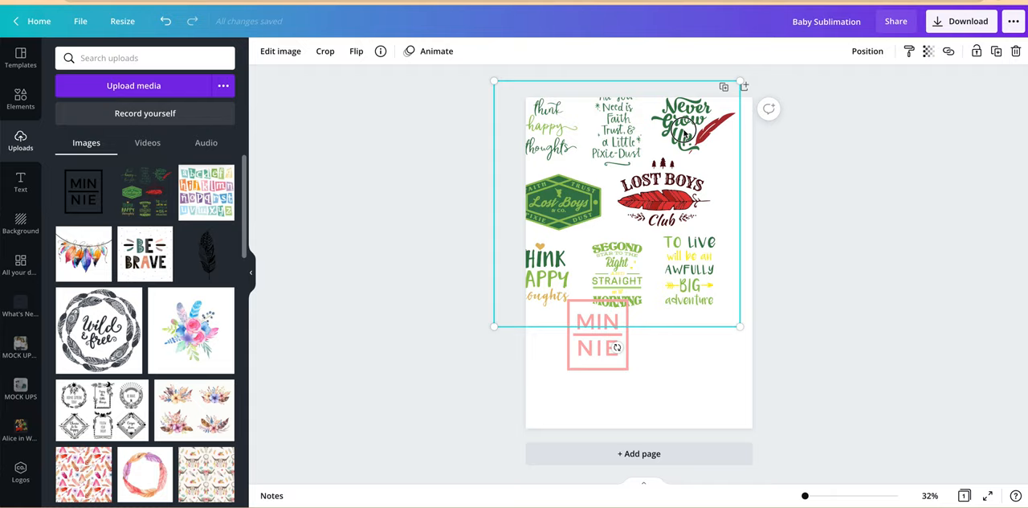
- Crop the Lost Boys sheet down to just the Lost Boys Club feather emblem
{"action": "left_click", "coordinate": [325, 51]}
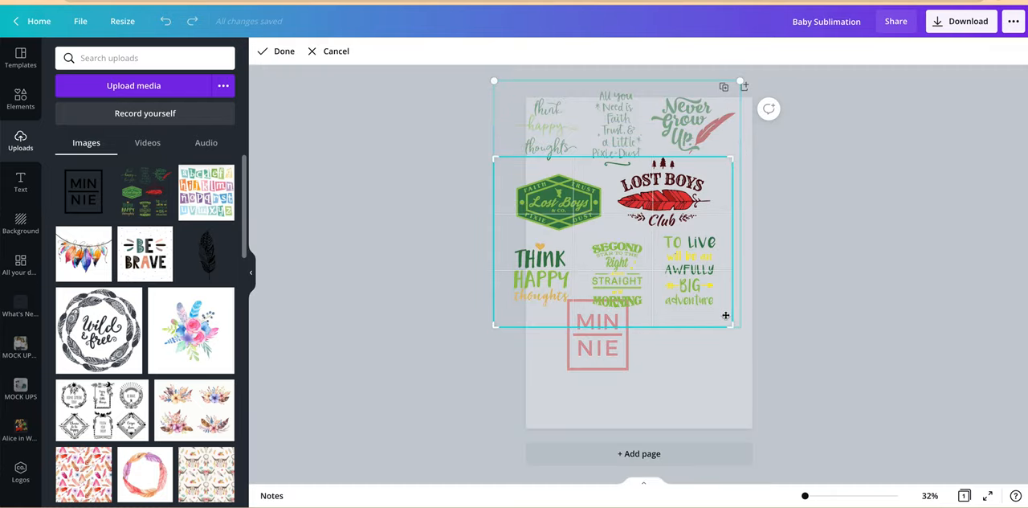
{"action": "left_click_drag", "start_coordinate": [725, 315], "coordinate": [720, 231]}
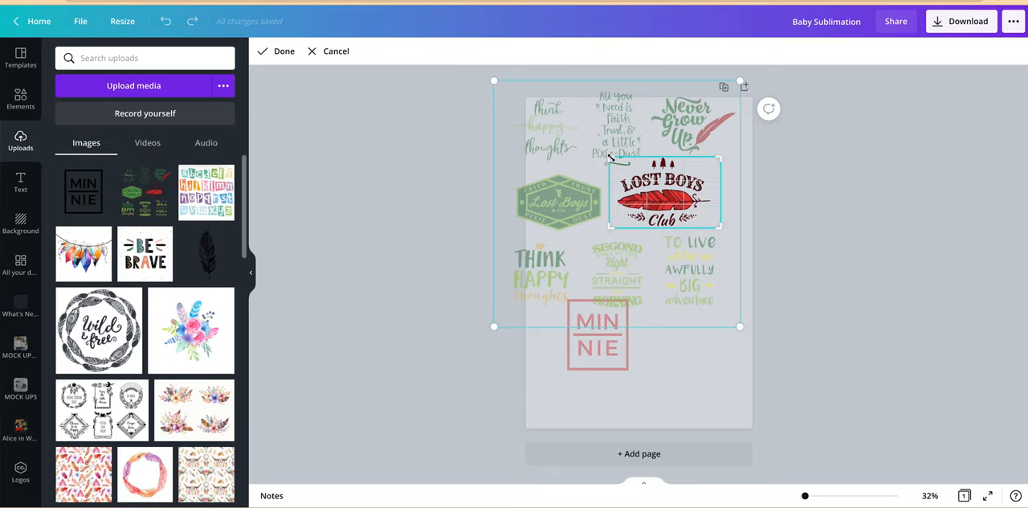
{"action": "left_click", "coordinate": [283, 51]}
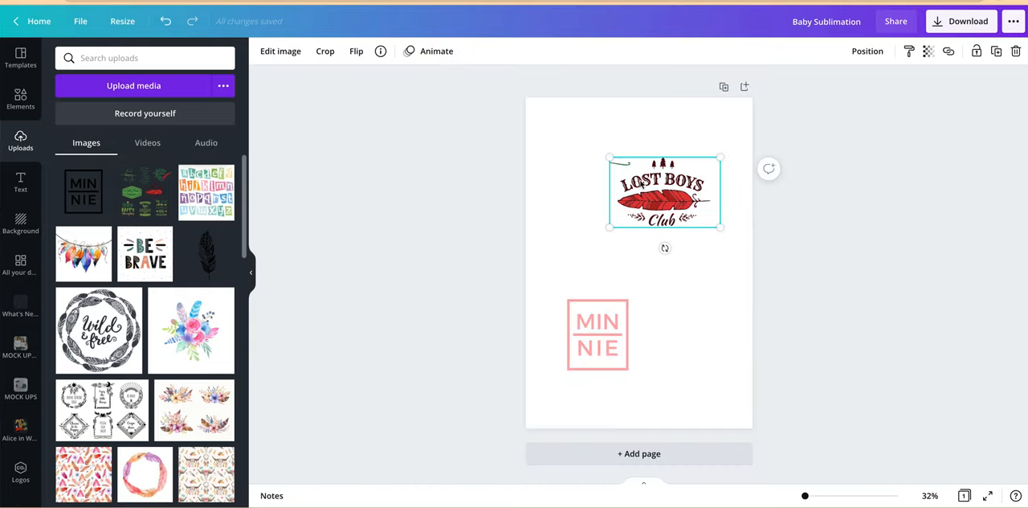
{"action": "left_click", "coordinate": [279, 51]}
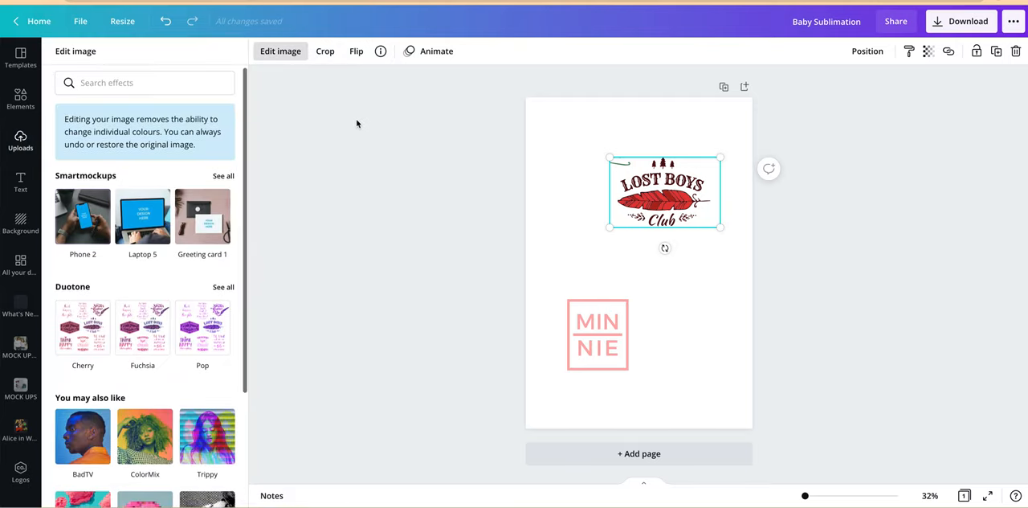
{"action": "left_click", "coordinate": [20, 141]}
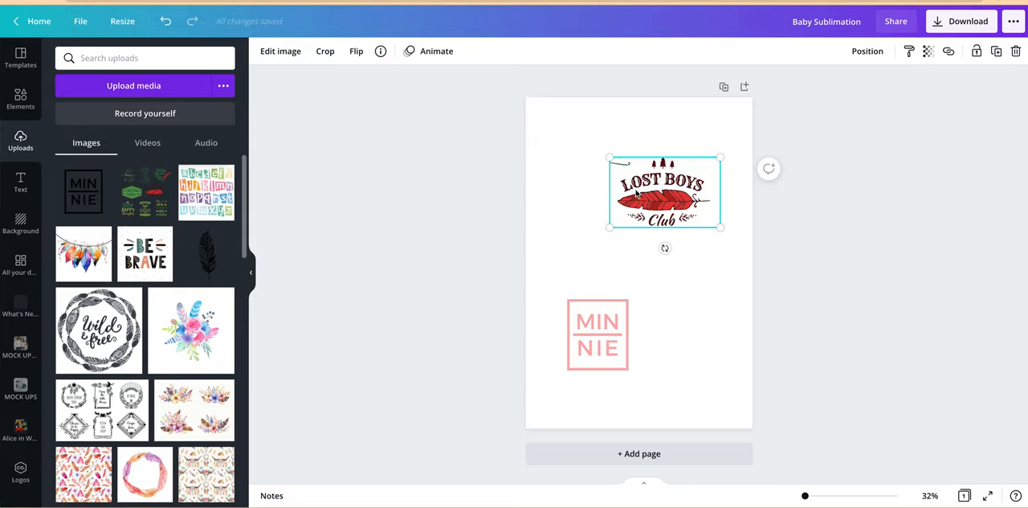
{"action": "left_click_drag", "start_coordinate": [664, 192], "coordinate": [664, 241]}
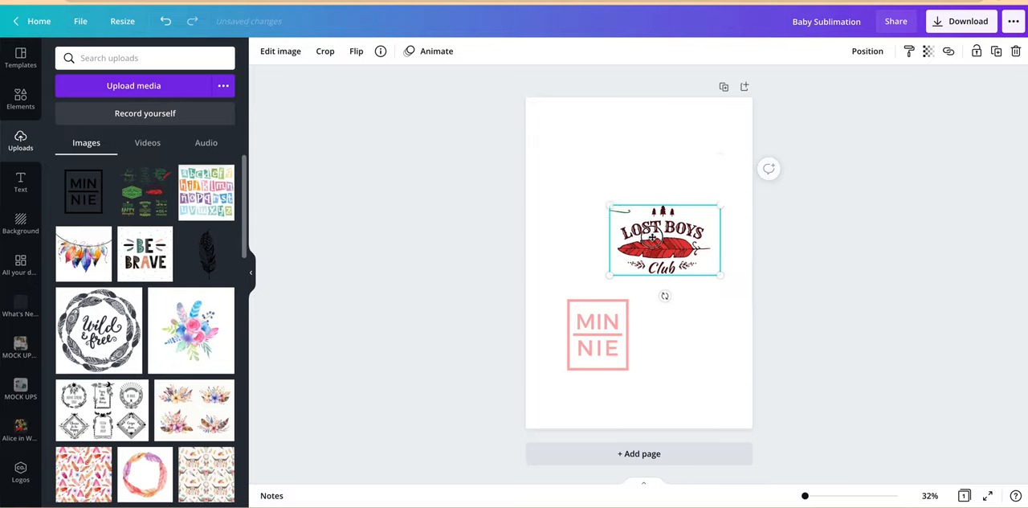
- Move Lost Boys Club top-right and crop a sheet copy to Never Grow Up
{"action": "left_click_drag", "start_coordinate": [663, 240], "coordinate": [685, 381]}
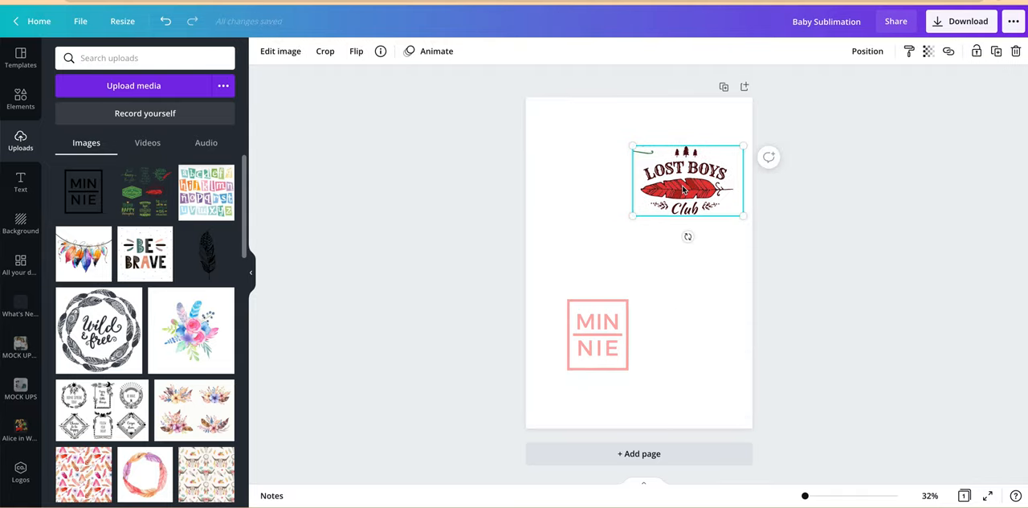
{"action": "left_click_drag", "start_coordinate": [687, 181], "coordinate": [628, 204]}
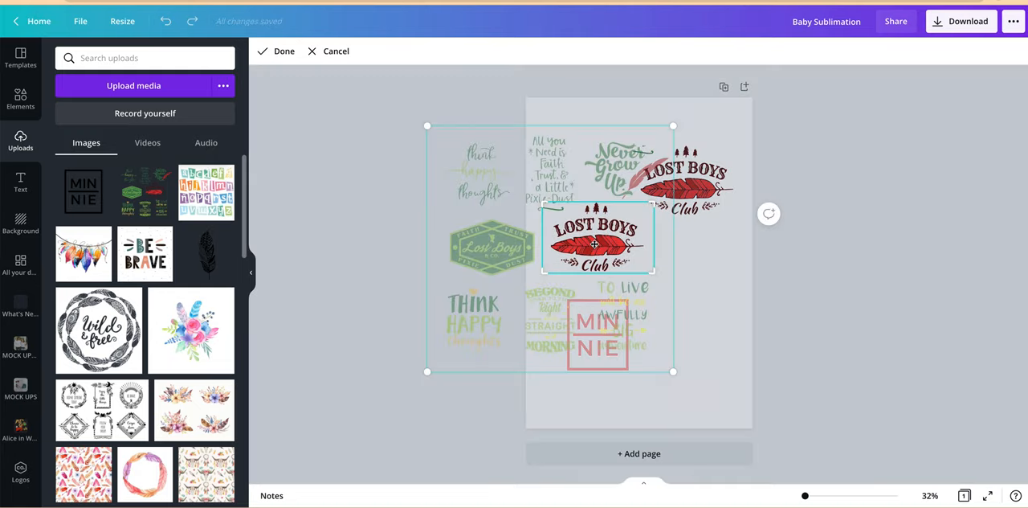
{"action": "left_click_drag", "start_coordinate": [595, 245], "coordinate": [566, 303]}
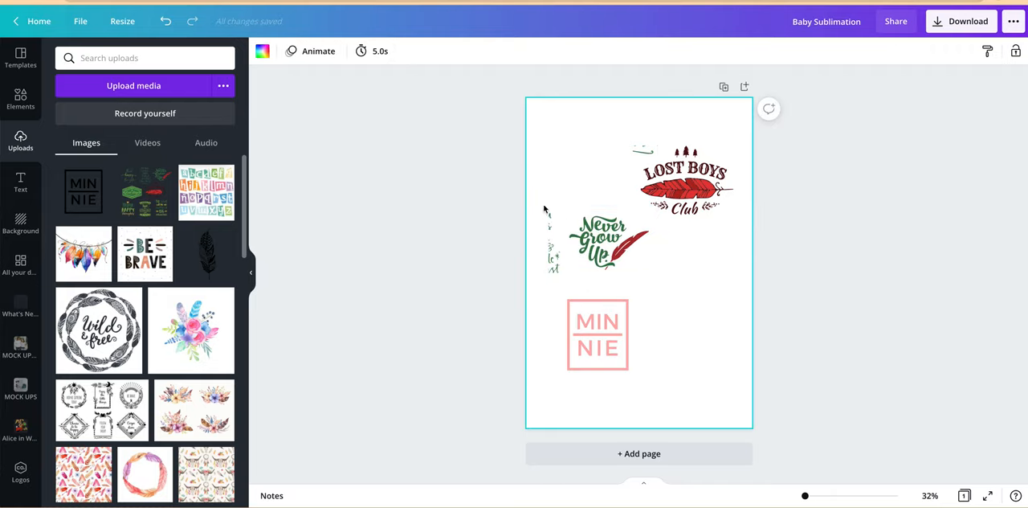
{"action": "left_click", "coordinate": [602, 241]}
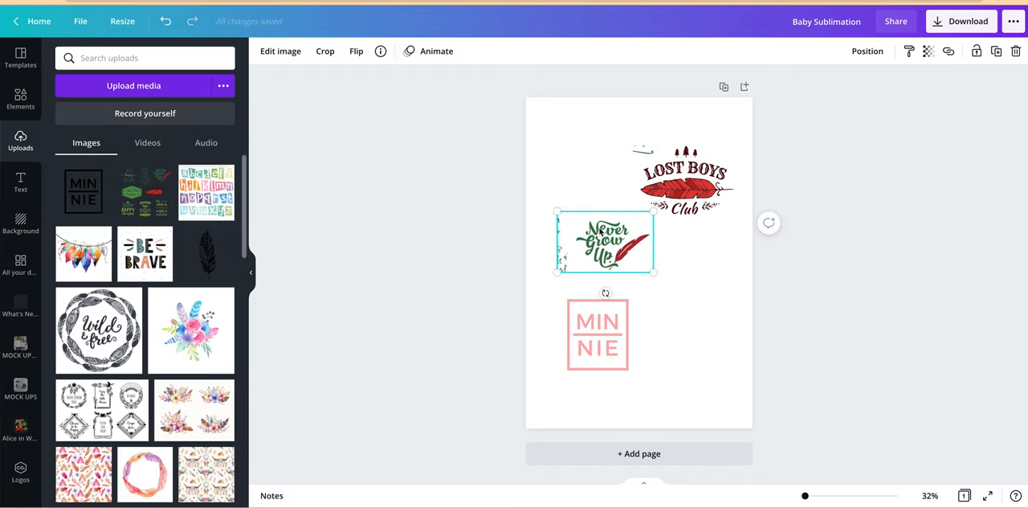
{"action": "left_click", "coordinate": [324, 50]}
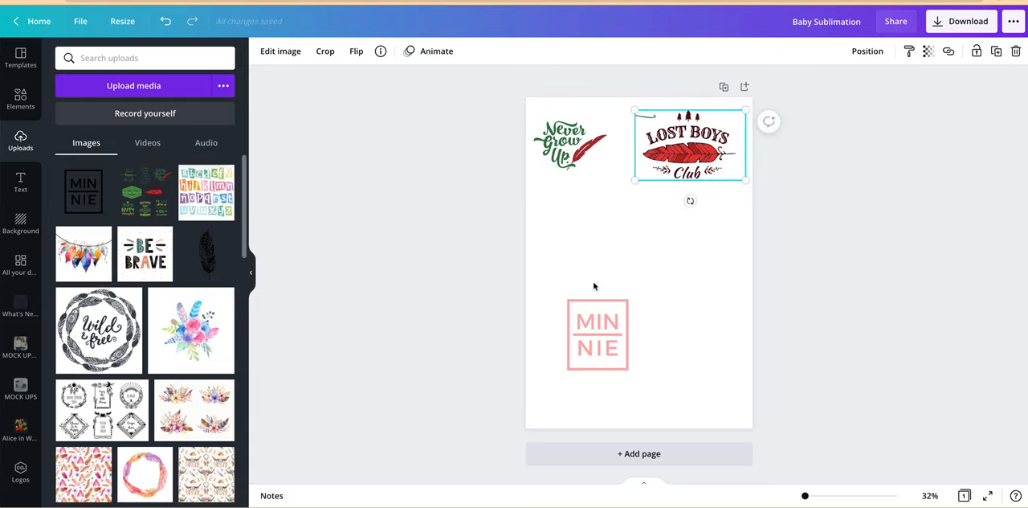
- Drag pink MINNIE to the bottom-left corner and start uploading another design
{"action": "left_click_drag", "start_coordinate": [597, 334], "coordinate": [575, 378]}
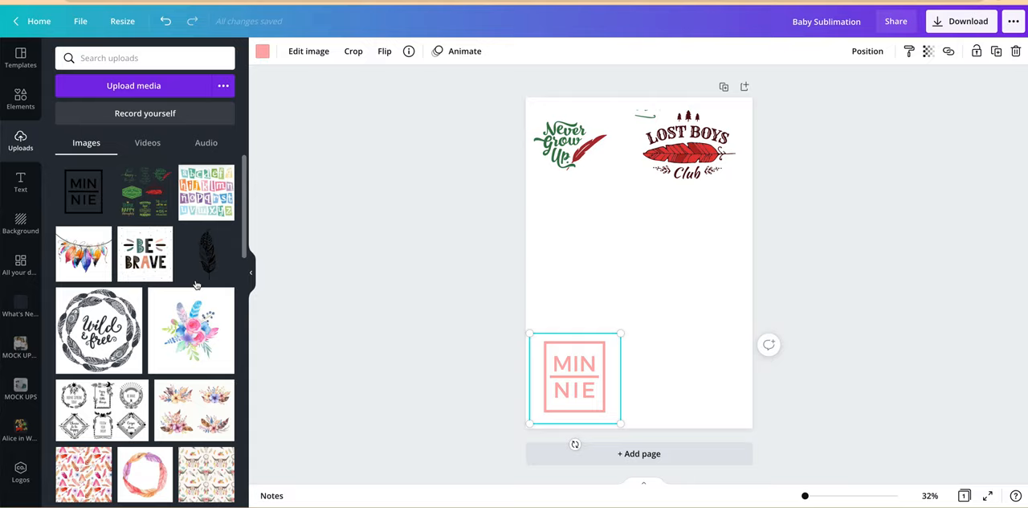
{"action": "left_click", "coordinate": [568, 143]}
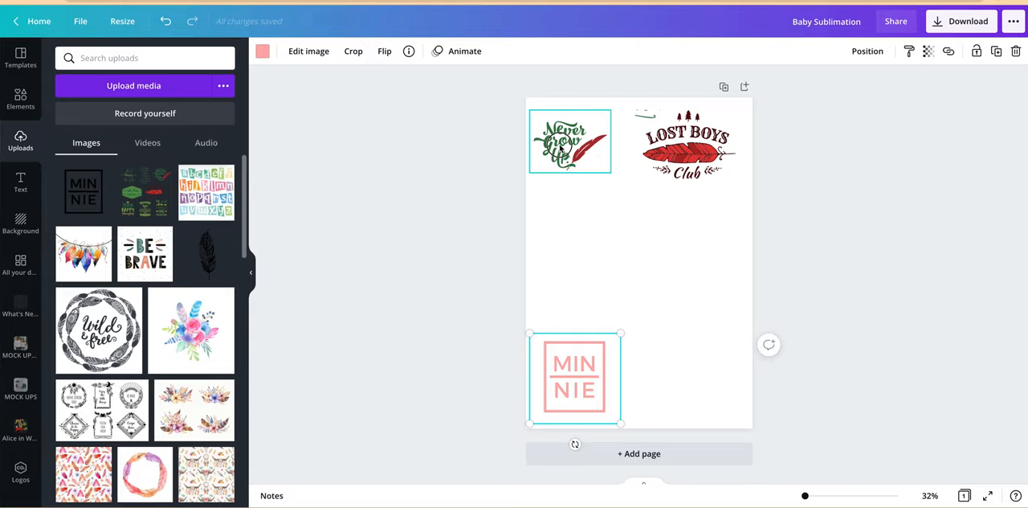
{"action": "left_click", "coordinate": [688, 145]}
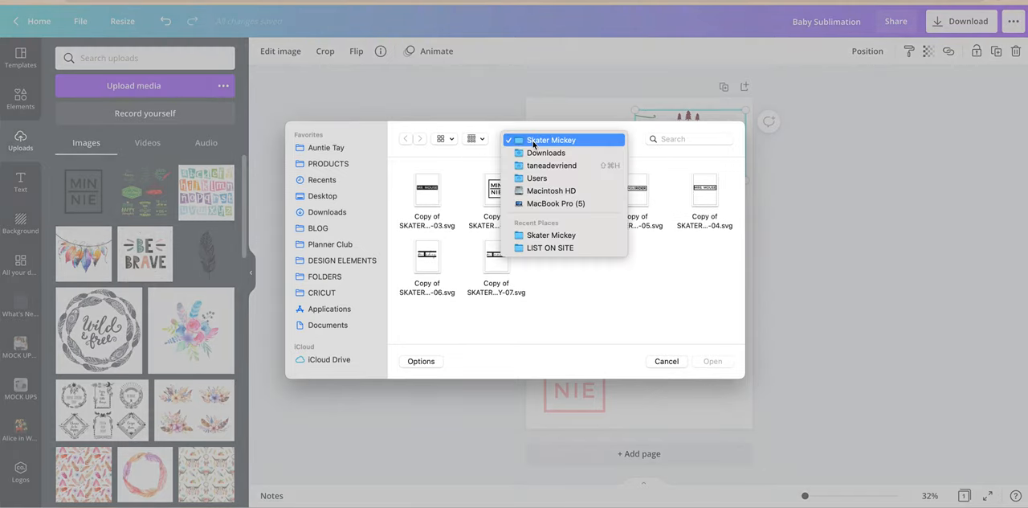
- Upload Pinocchio_SVGS-04.svg from the Pinnochio folder in Downloads
{"action": "left_click", "coordinate": [546, 153]}
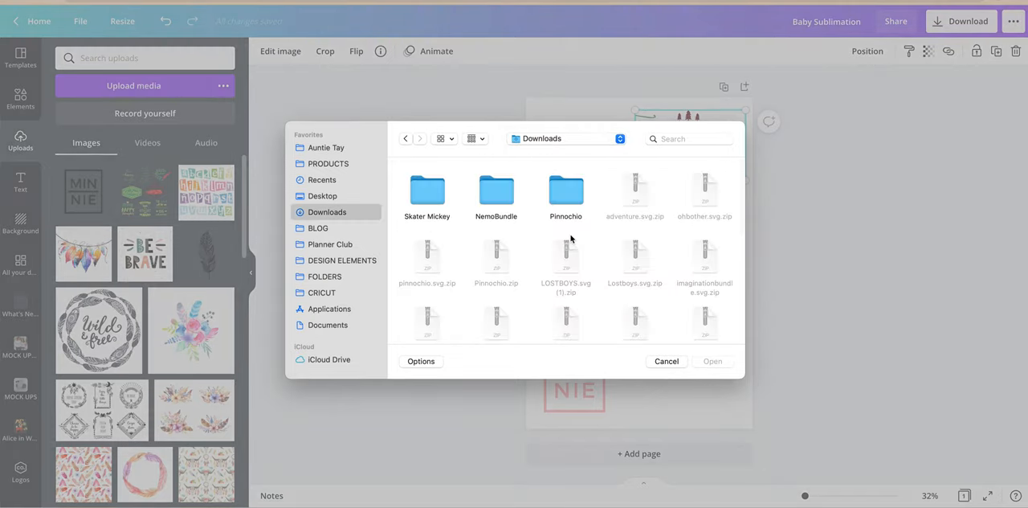
{"action": "double_click", "coordinate": [565, 193]}
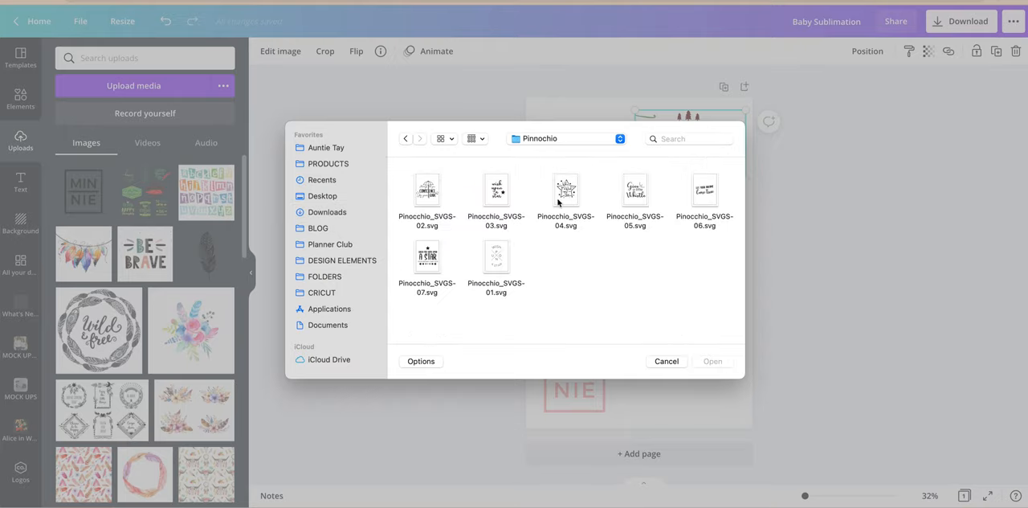
{"action": "left_click", "coordinate": [566, 193]}
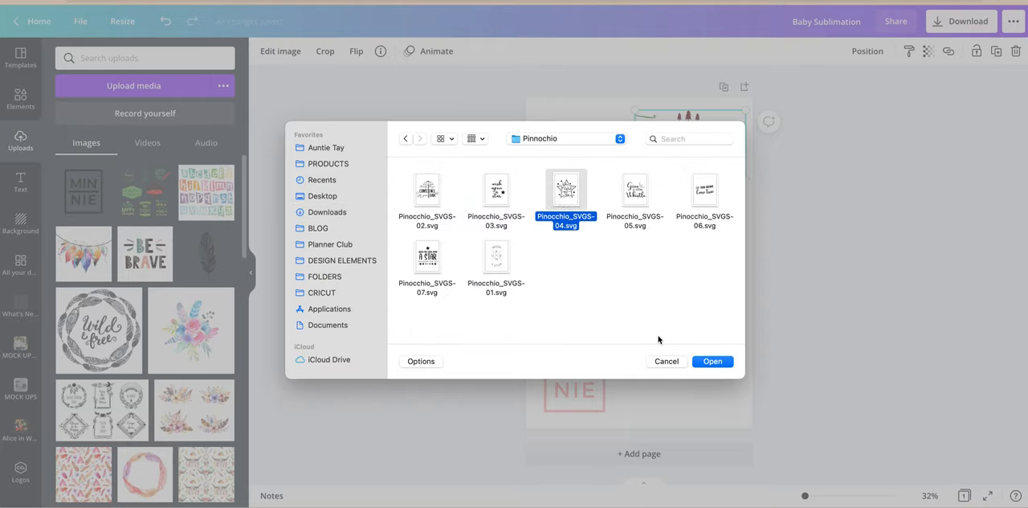
{"action": "left_click", "coordinate": [712, 361]}
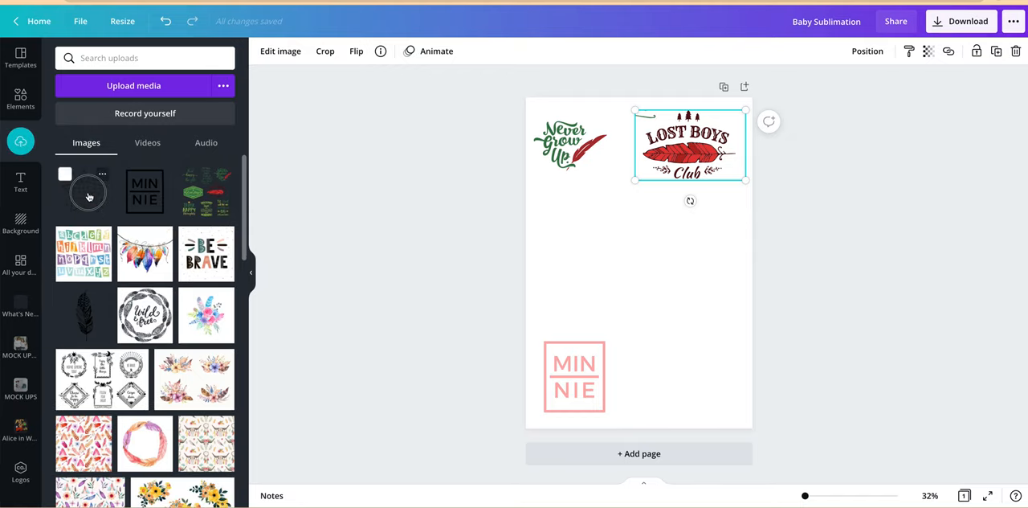
- Place the wish-upon-a-star design, recolor it sage green, and start another upload
{"action": "left_click", "coordinate": [86, 192]}
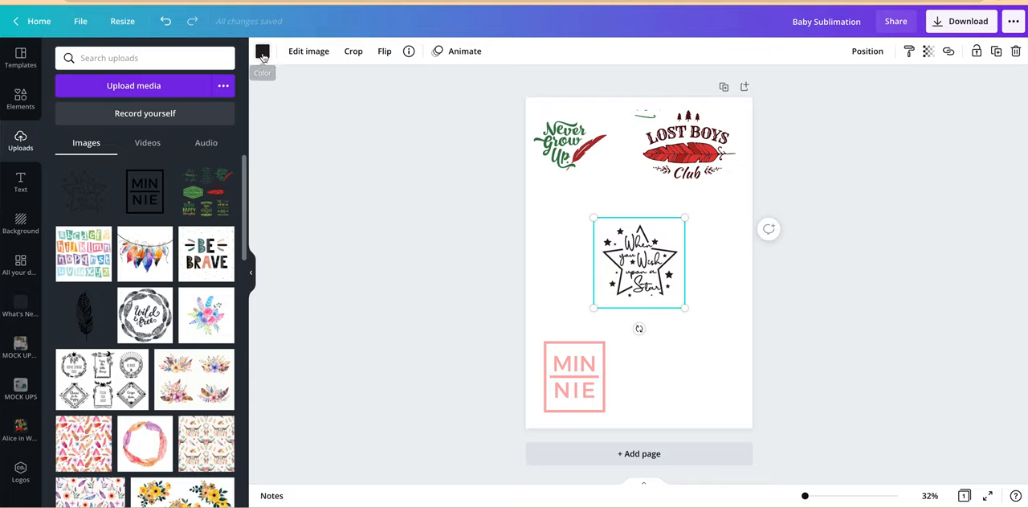
{"action": "left_click", "coordinate": [263, 52]}
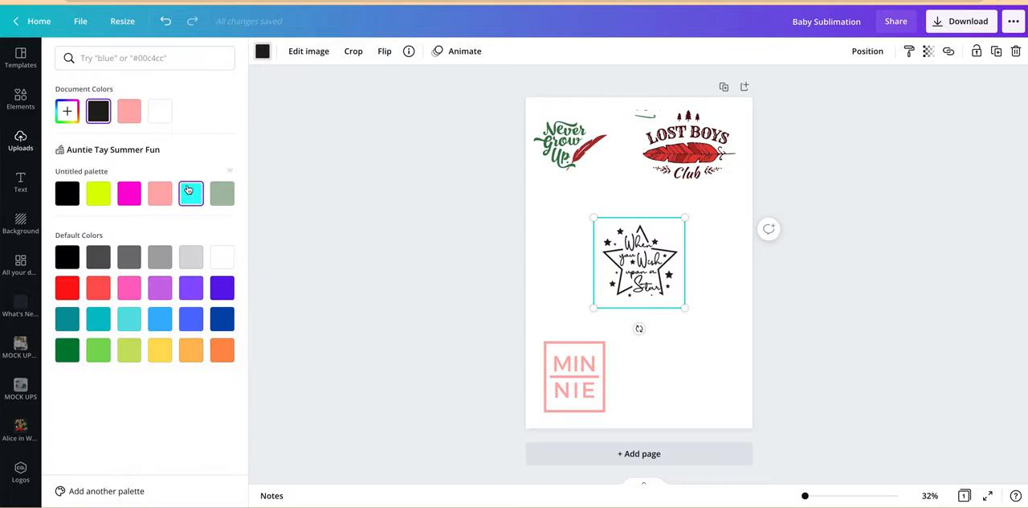
{"action": "left_click", "coordinate": [191, 193]}
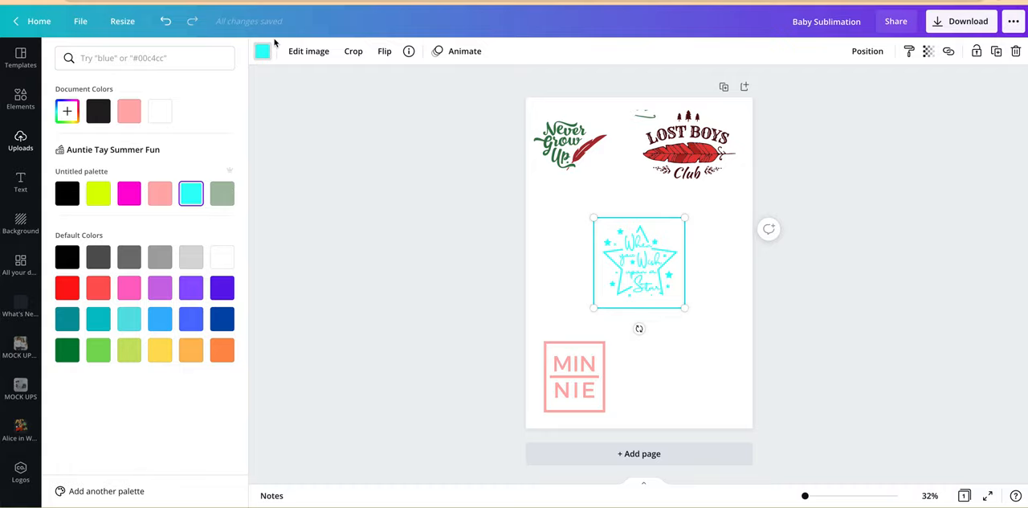
{"action": "left_click", "coordinate": [221, 192]}
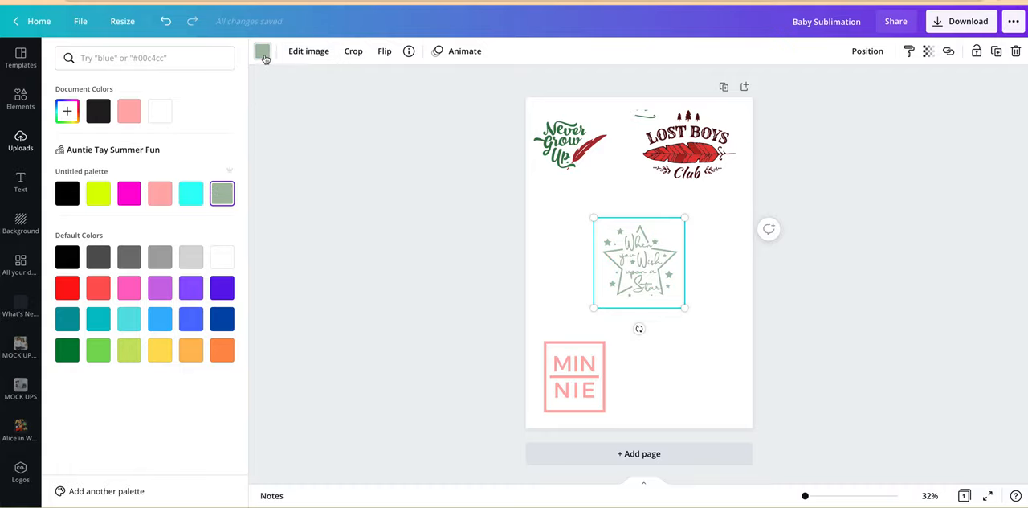
{"action": "left_click", "coordinate": [134, 86]}
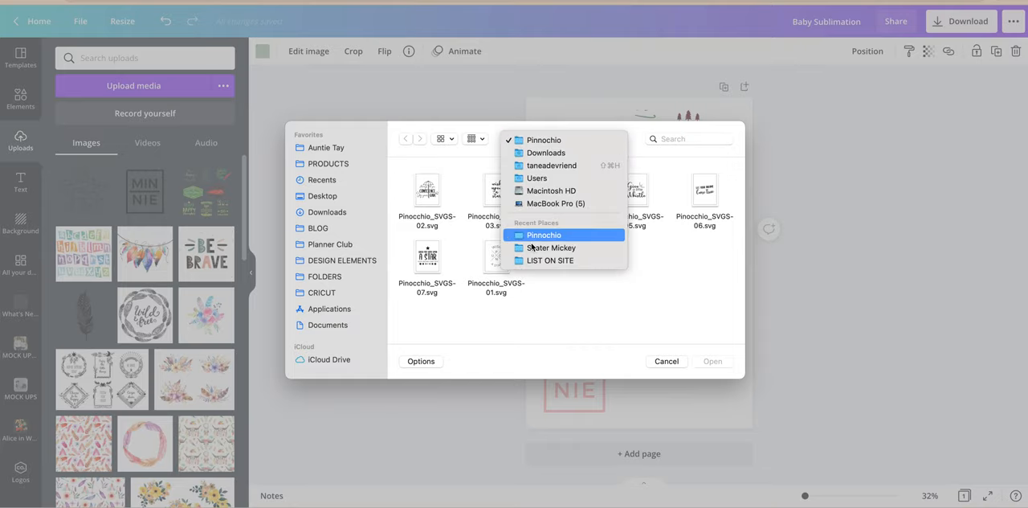
- Upload FindingNemo-01.svg from the NemoBundle folder in Downloads
{"action": "left_click", "coordinate": [546, 153]}
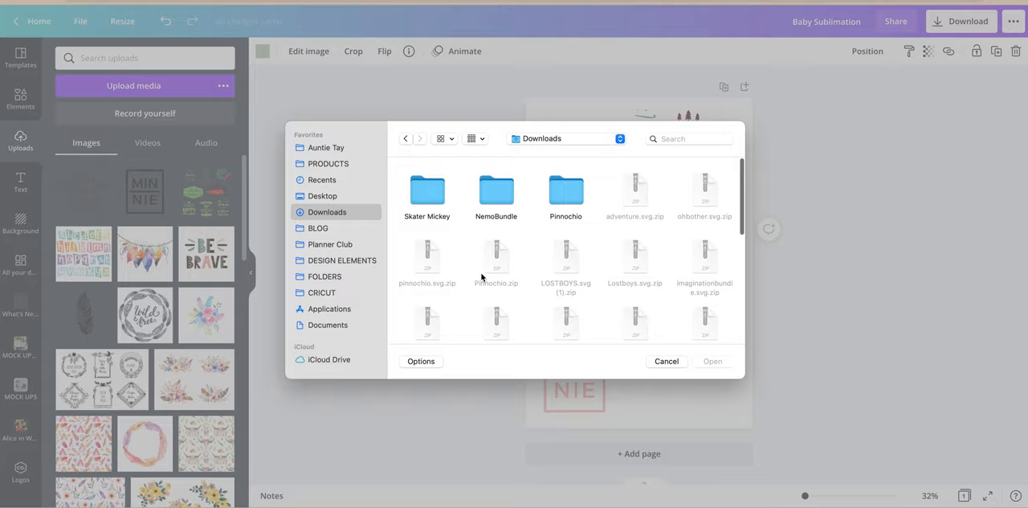
{"action": "double_click", "coordinate": [496, 193]}
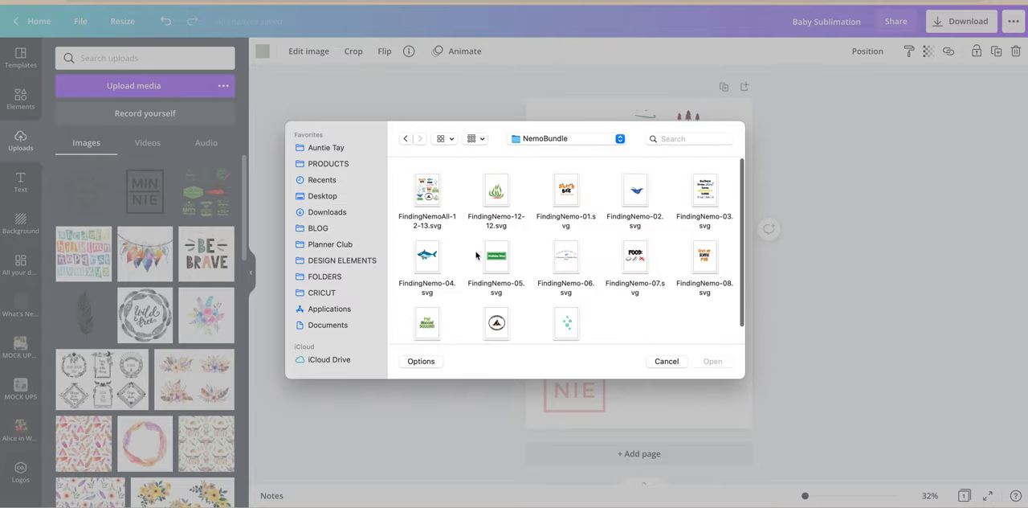
{"action": "left_click", "coordinate": [566, 189]}
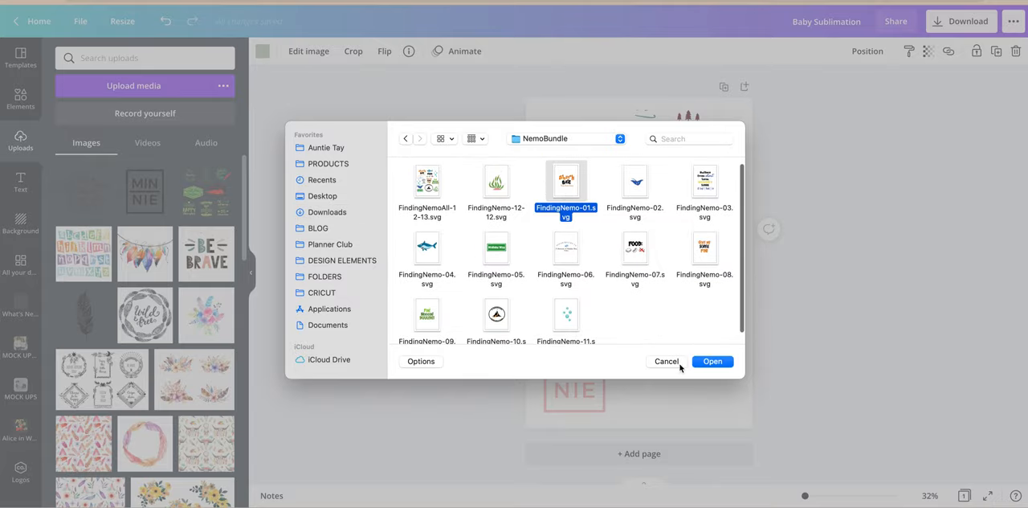
{"action": "left_click", "coordinate": [711, 361]}
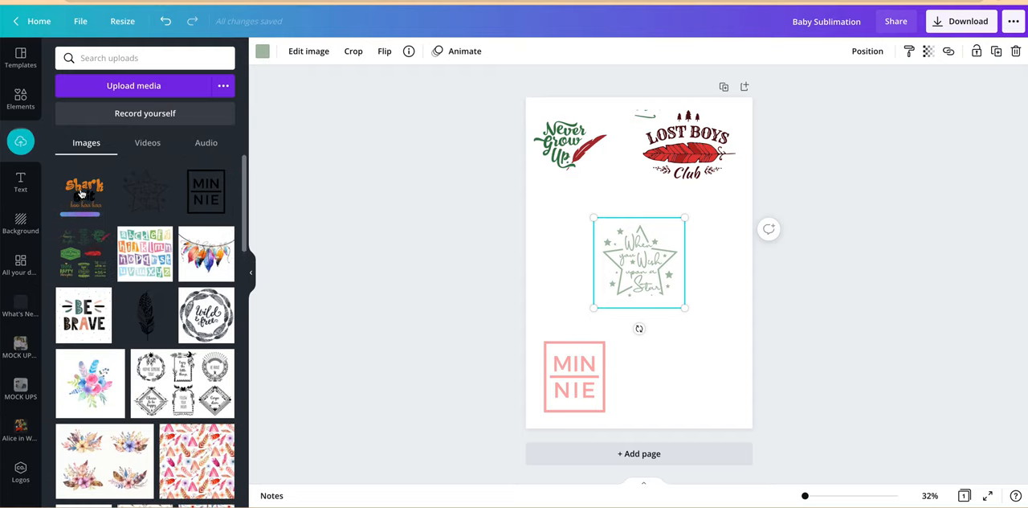
- Place Shark Bait bottom-right, recolor its lettering blue with red 'Bait', and enlarge it
{"action": "left_click", "coordinate": [83, 191]}
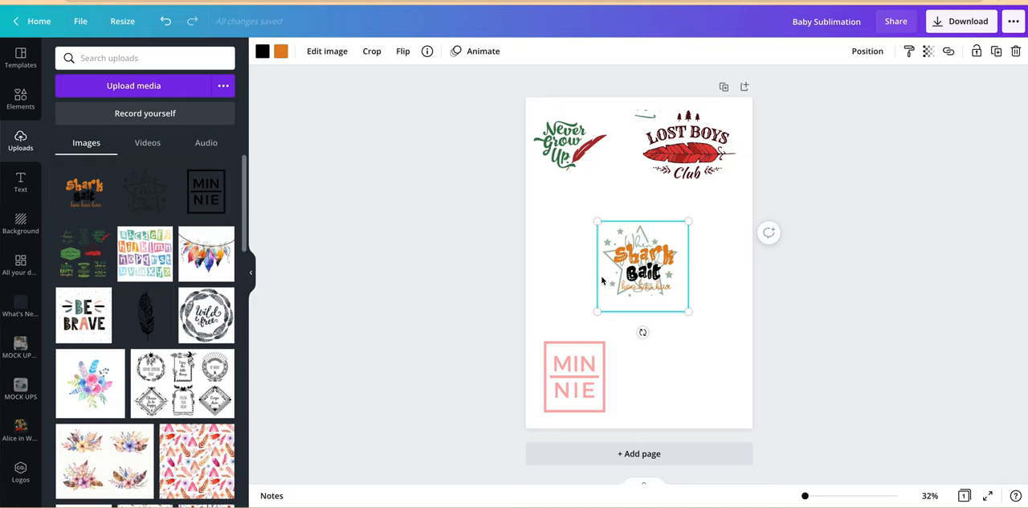
{"action": "left_click_drag", "start_coordinate": [642, 265], "coordinate": [645, 365]}
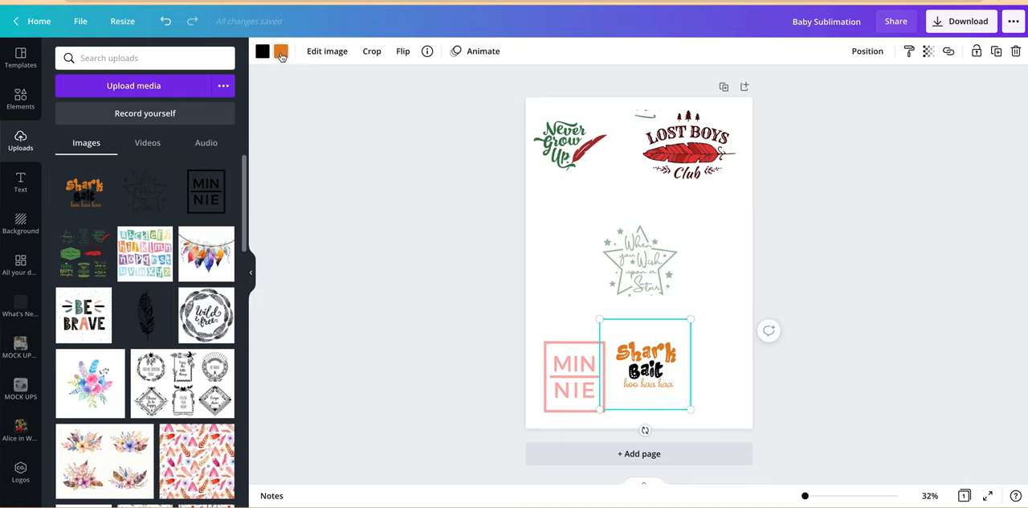
{"action": "left_click", "coordinate": [281, 51]}
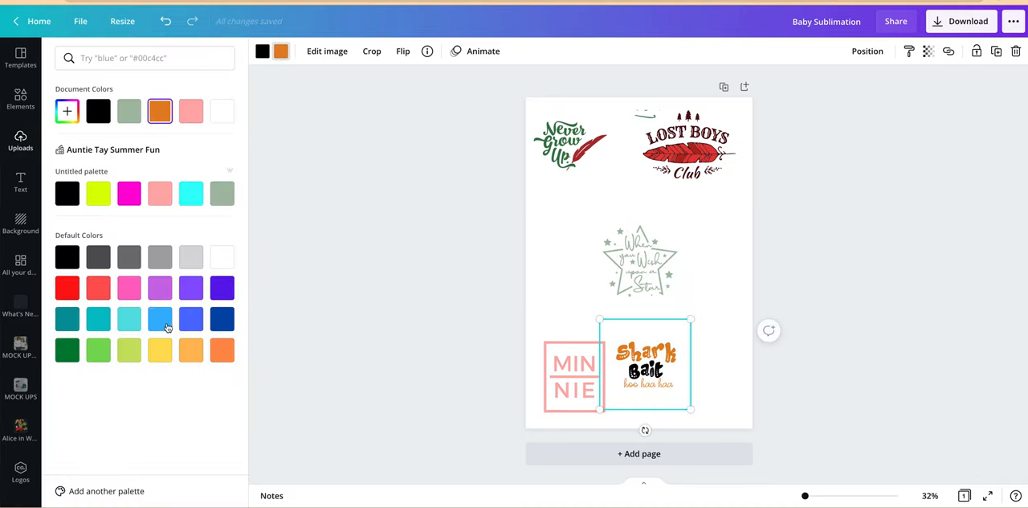
{"action": "left_click", "coordinate": [159, 319]}
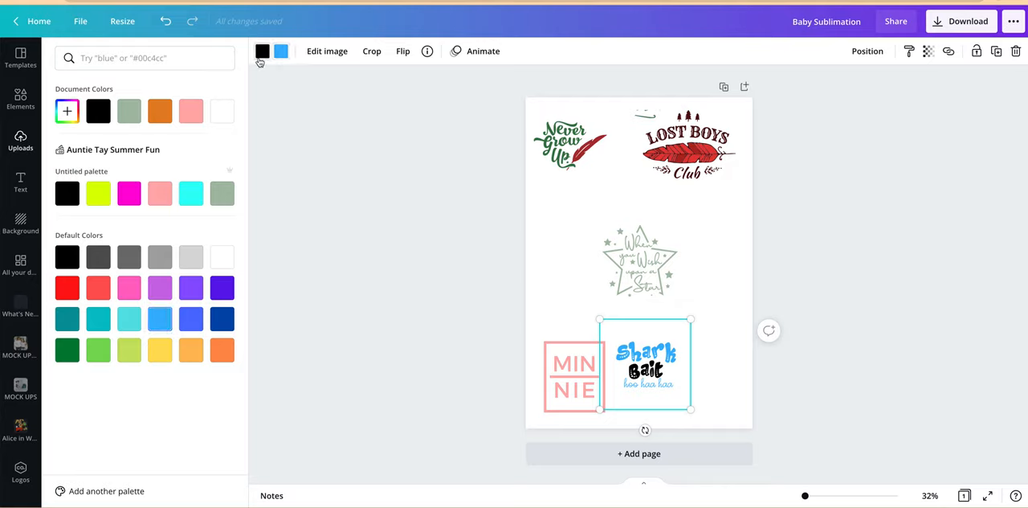
{"action": "left_click", "coordinate": [159, 350]}
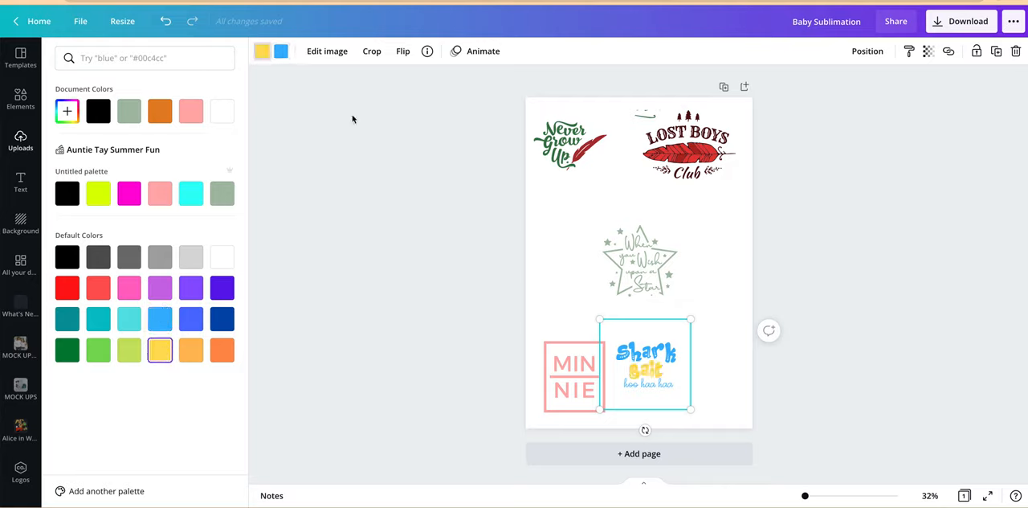
{"action": "left_click", "coordinate": [98, 287]}
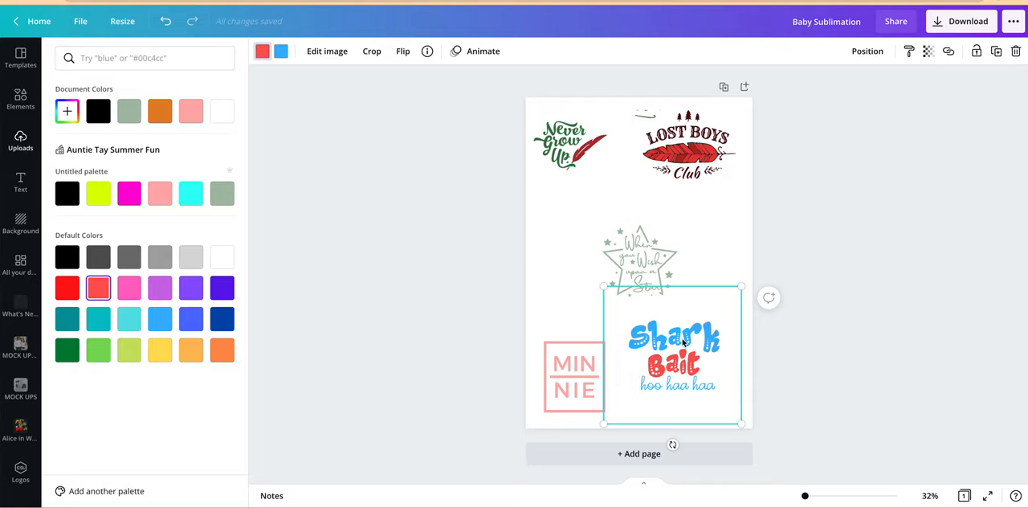
{"action": "left_click", "coordinate": [573, 378]}
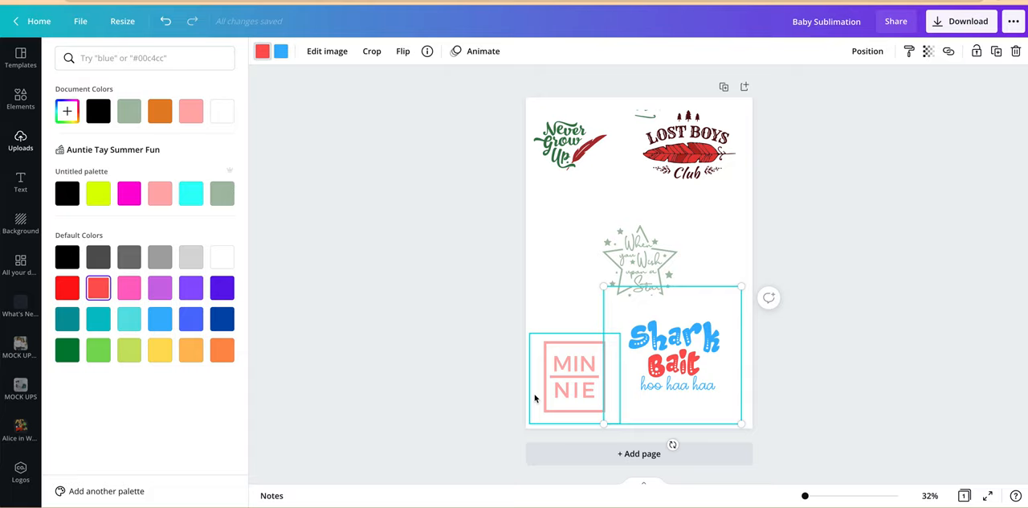
- Move Never Grow Up to the top-left corner, aligned above MINNIE
{"action": "left_click", "coordinate": [496, 366]}
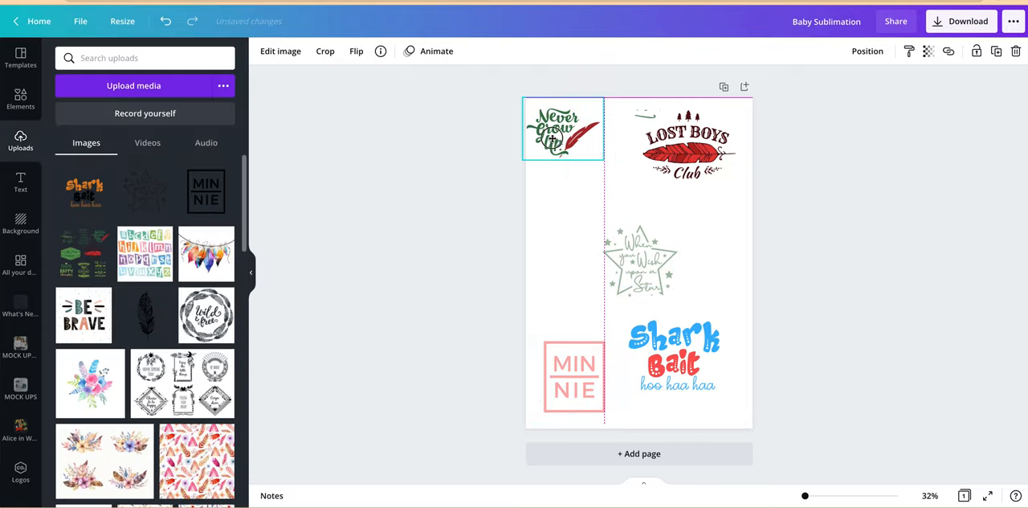
{"action": "left_click", "coordinate": [689, 145]}
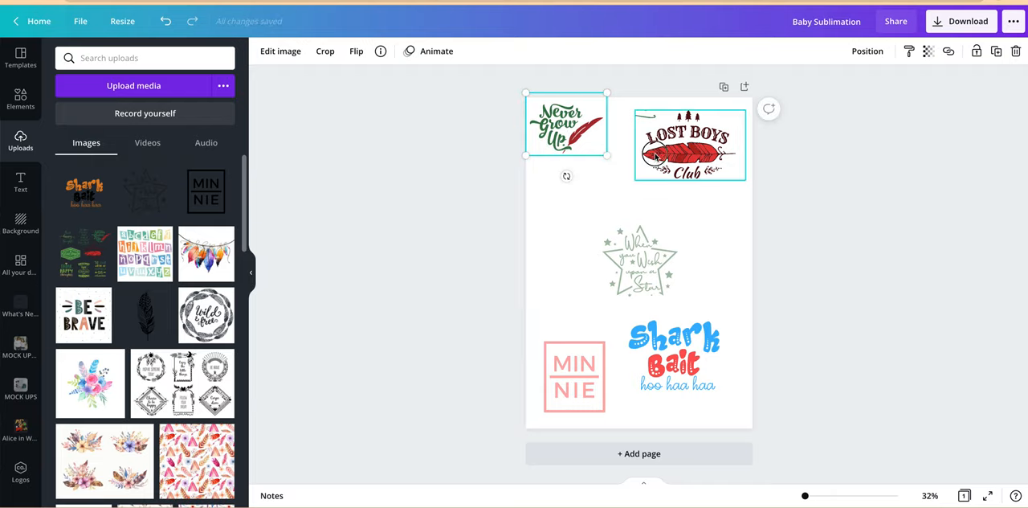